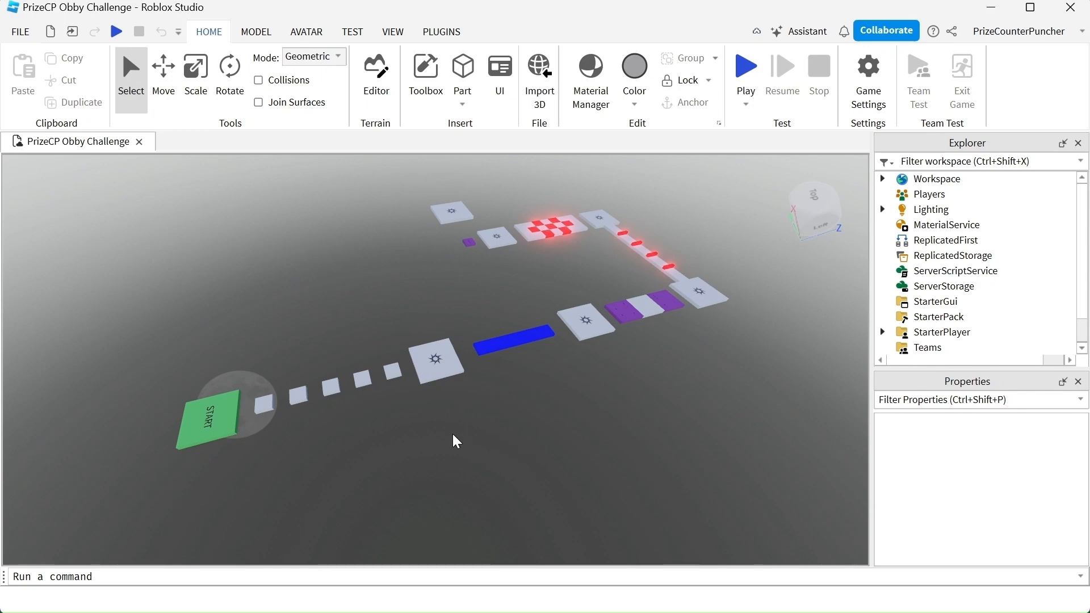
mouse_move(426, 436)
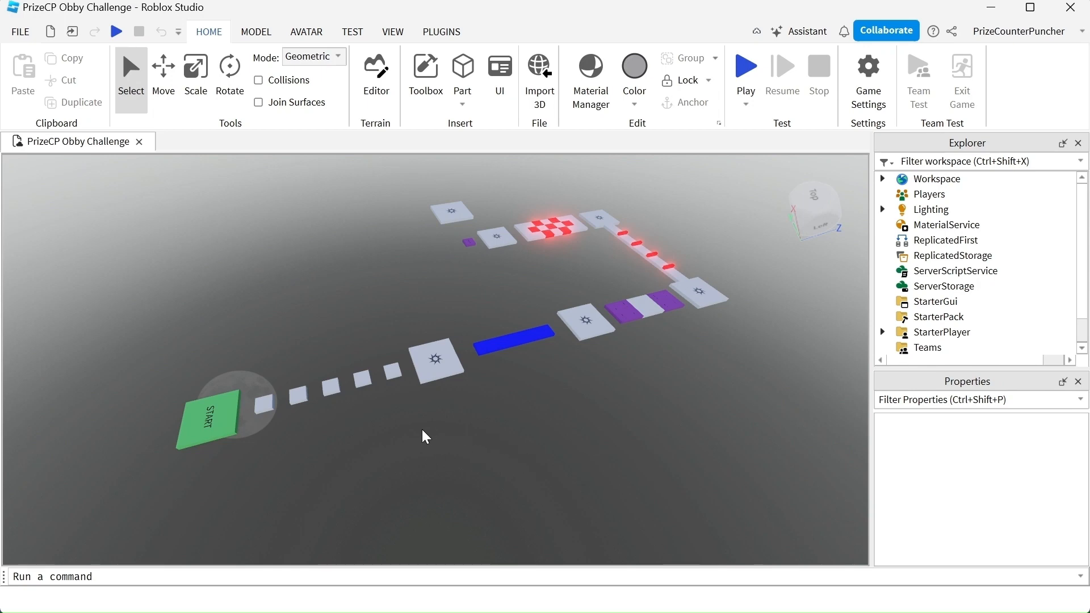
Select the first small block after the START pad to expand its Part list in Explorer
click(292, 401)
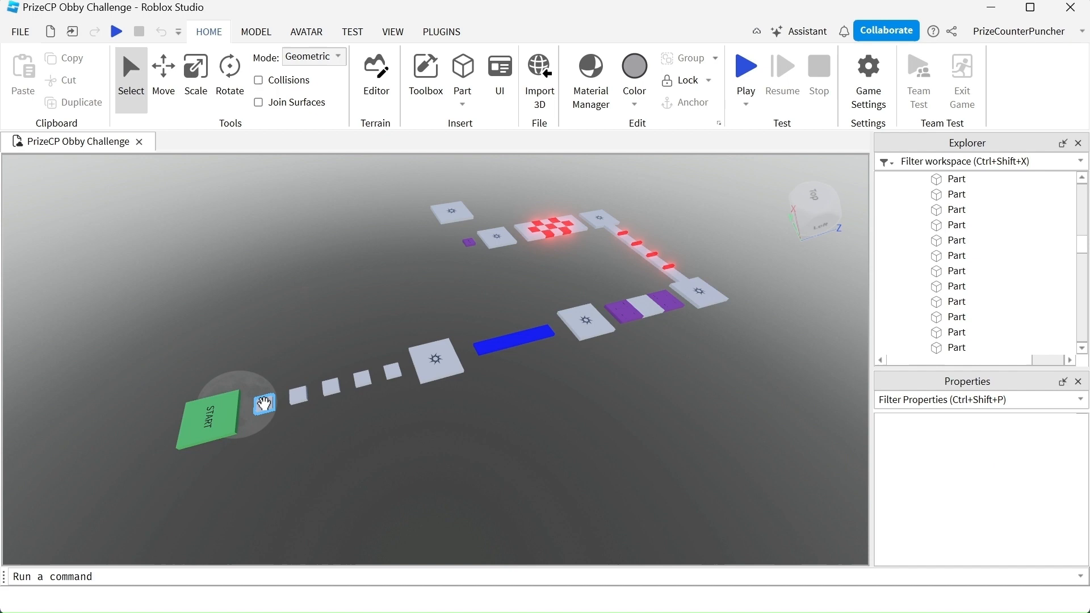
Rename the first jump block to FallingPlatform and start inserting an object inside it
click(265, 403)
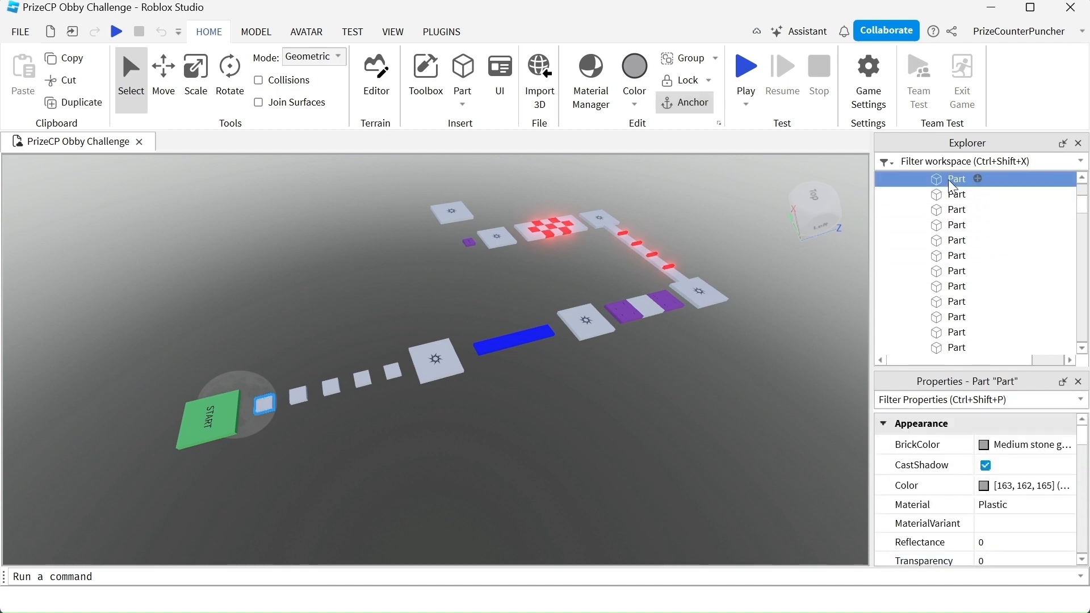
double_click(956, 178)
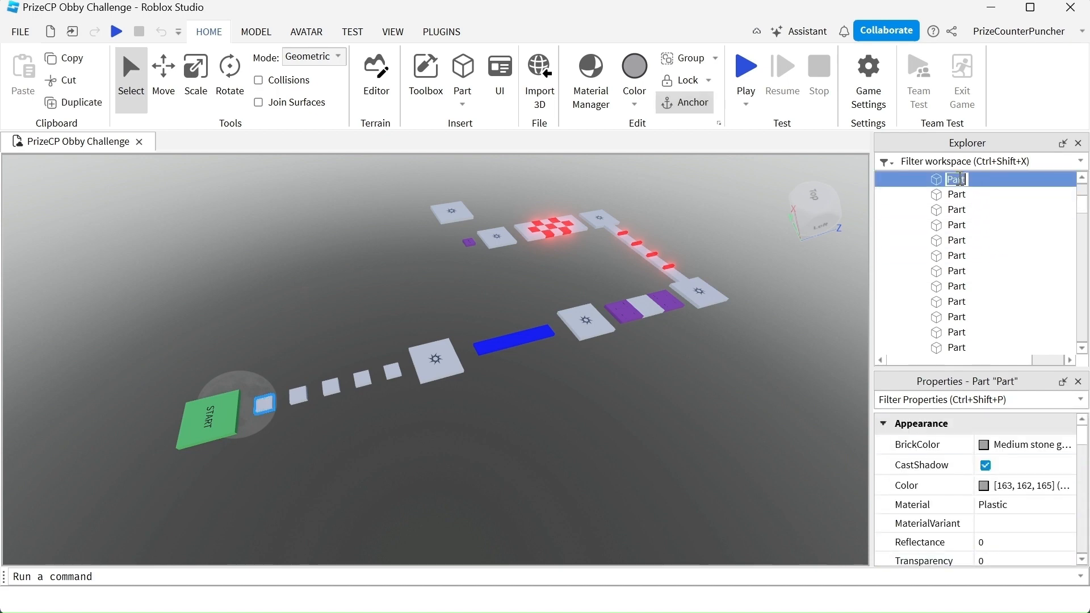
text(FallingPlatform)
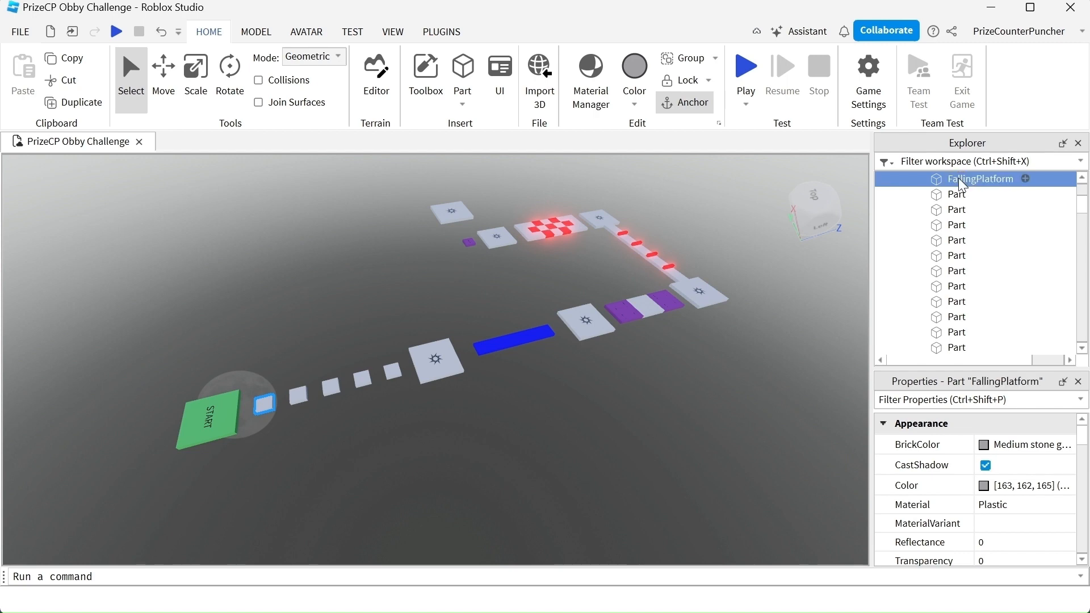
click(1024, 179)
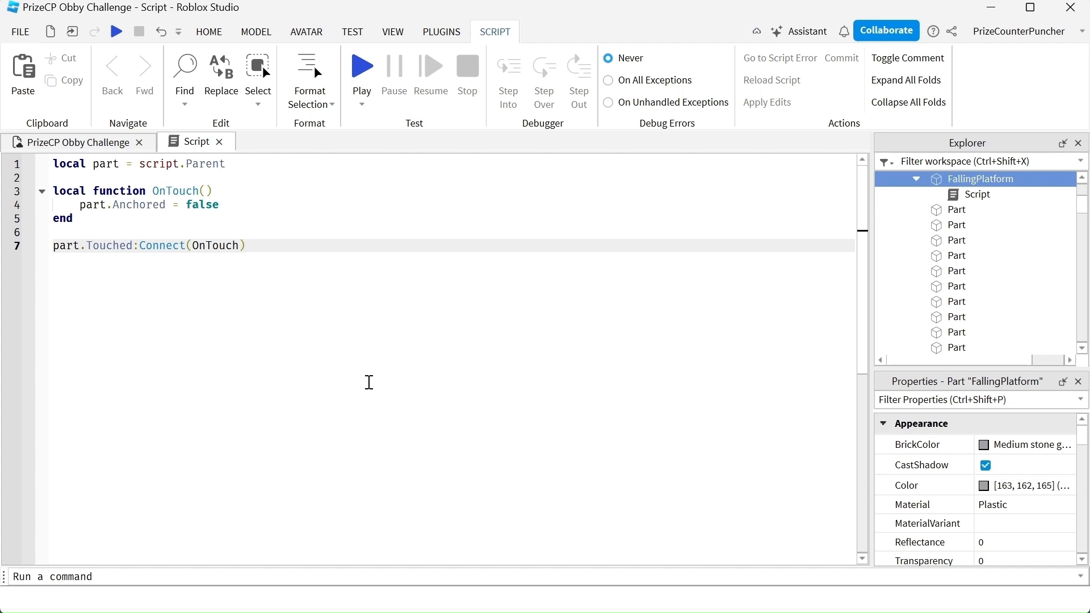
Write the OnTouch function setting part.Anchored = false, connected to part.Touched
click(246, 245)
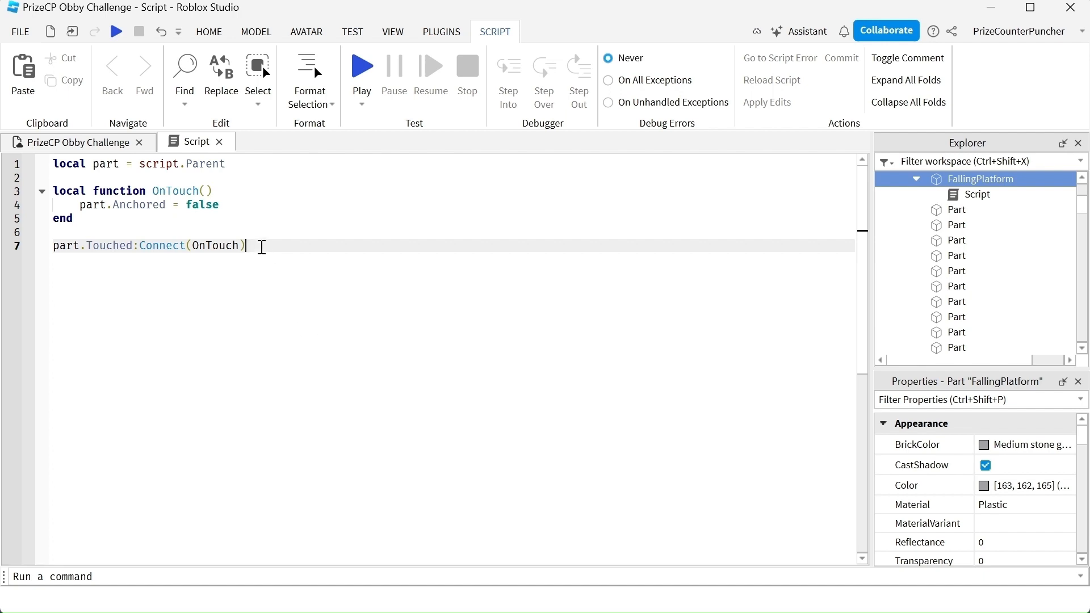
triple_click(148, 245)
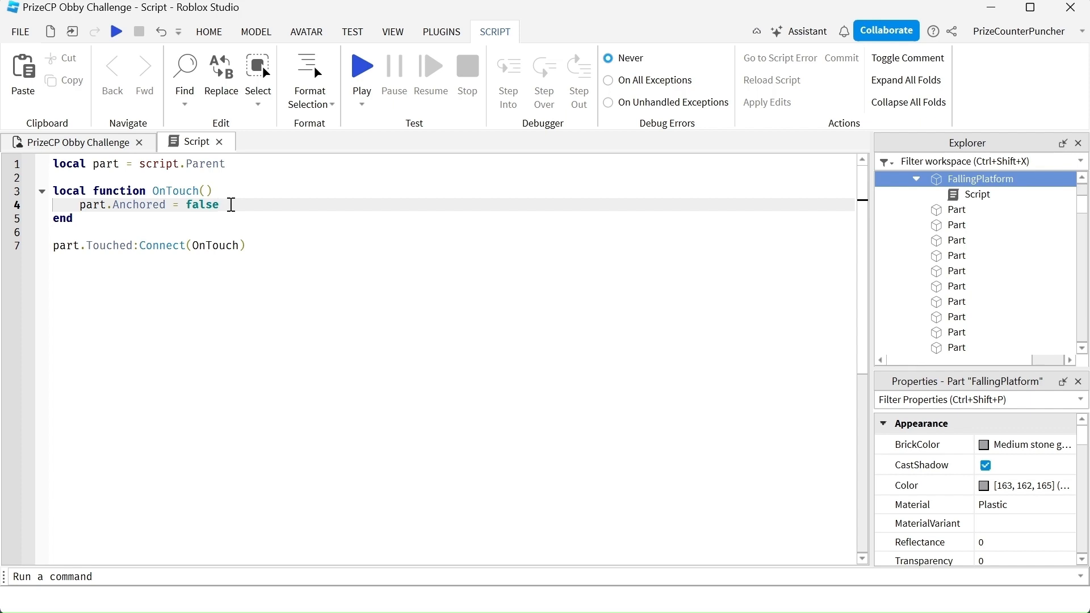
Add a Folder under ObbyStructure and rename it FallingPlatformFolder
click(207, 32)
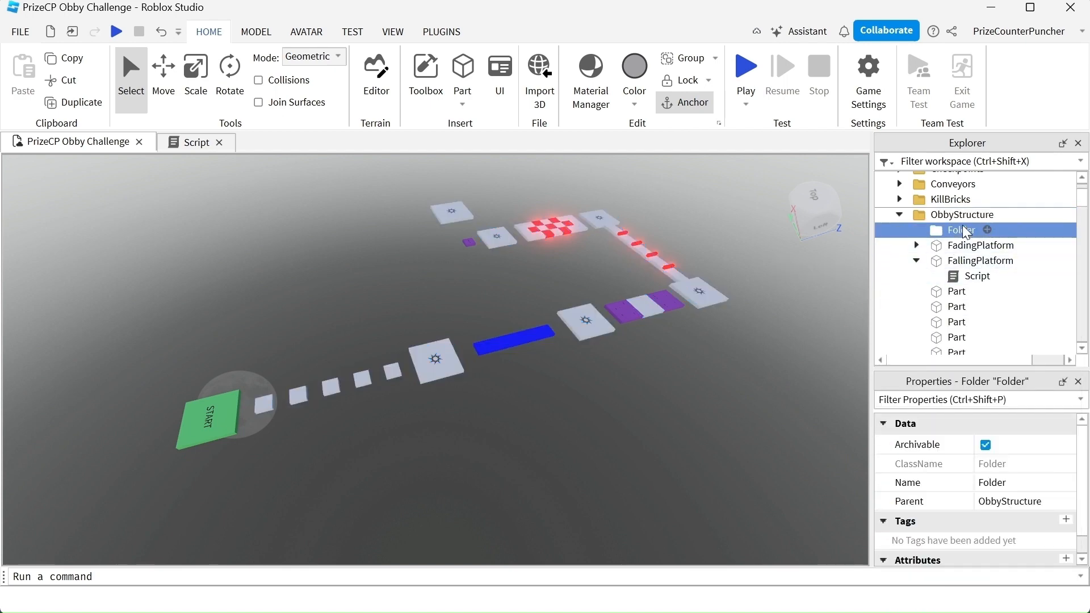
double_click(959, 231)
text(FallingP)
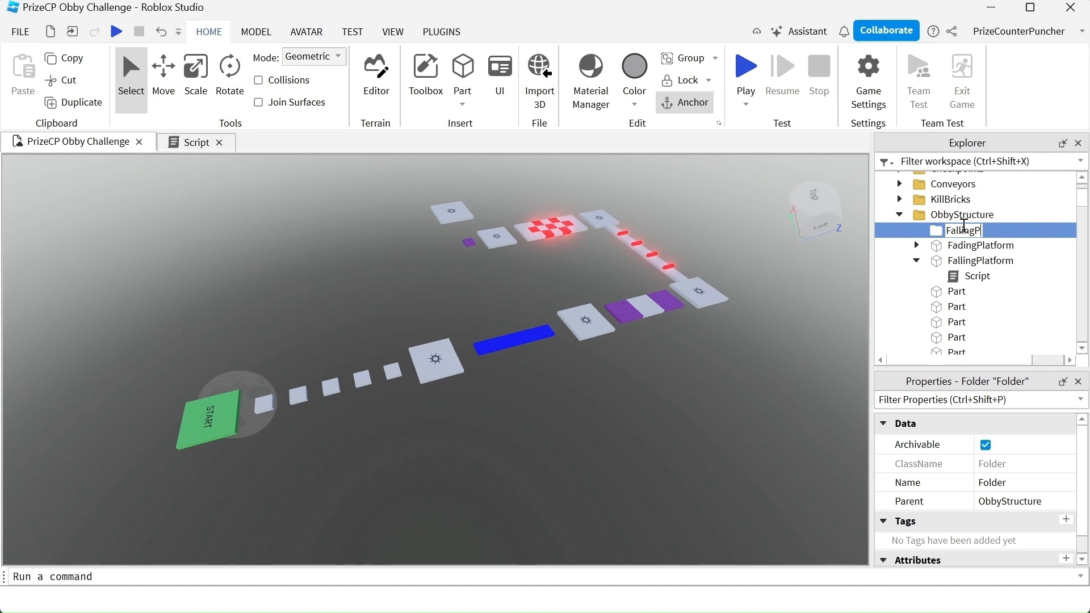
text(latformFolder)
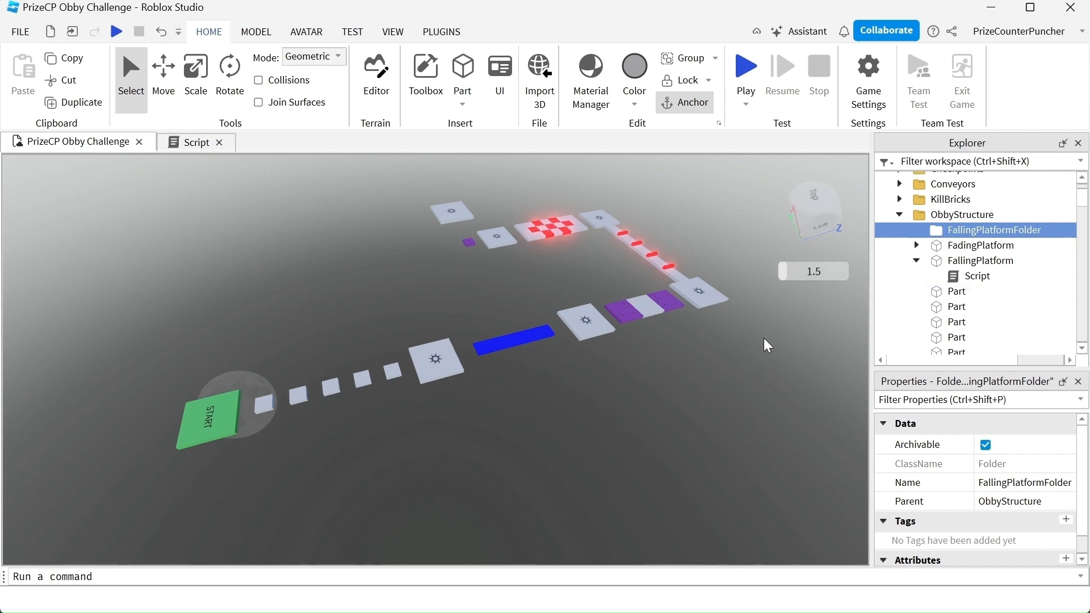
mouse_move(562, 393)
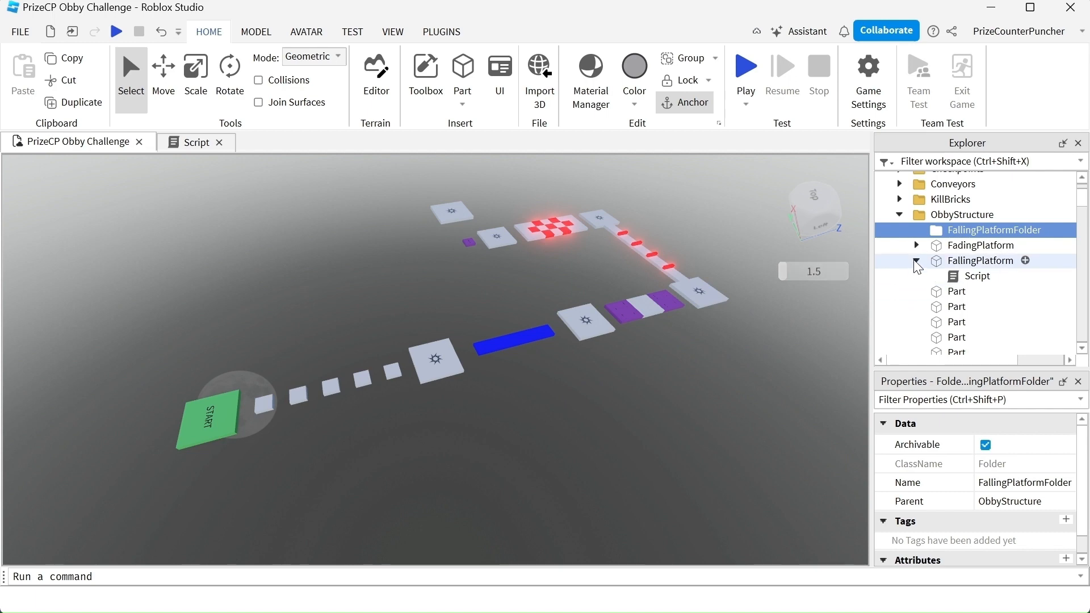
Gather the next four Parts and drag them with FallingPlatform into FallingPlatformFolder
click(980, 260)
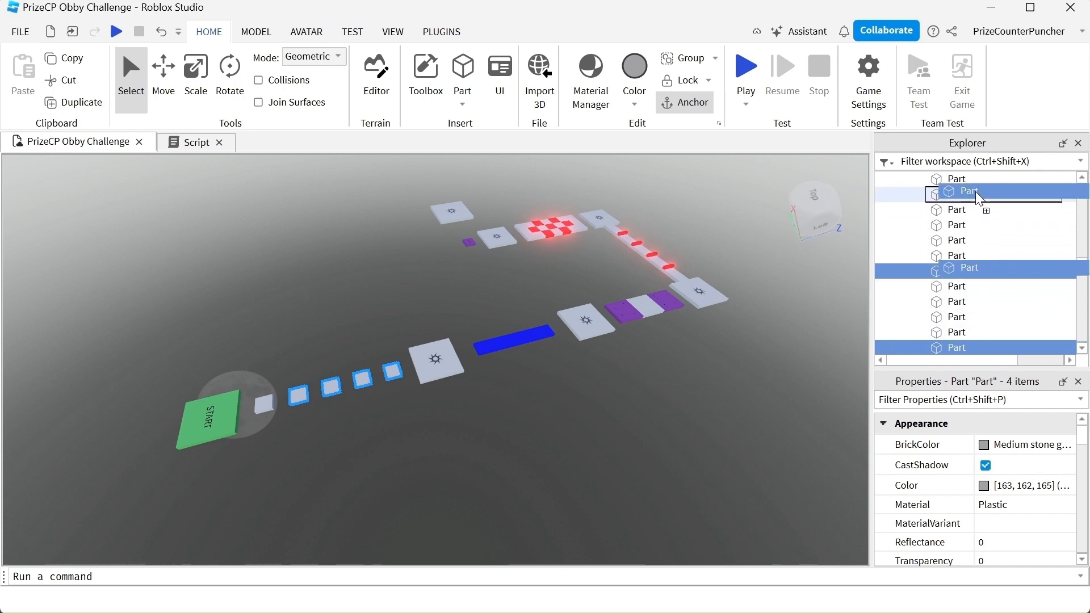
scroll(down, 3)
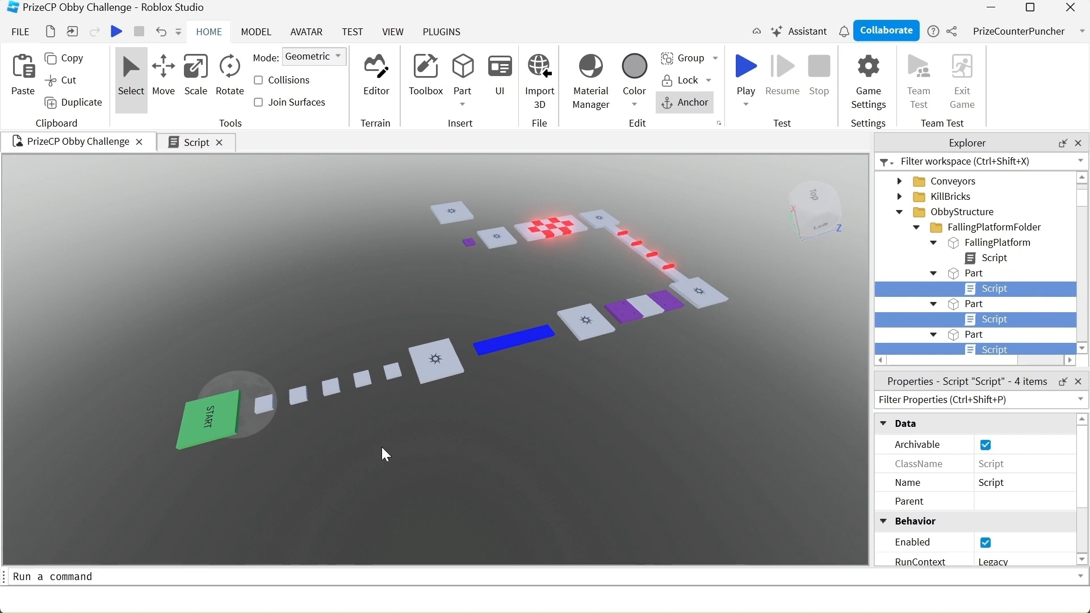
mouse_move(332, 463)
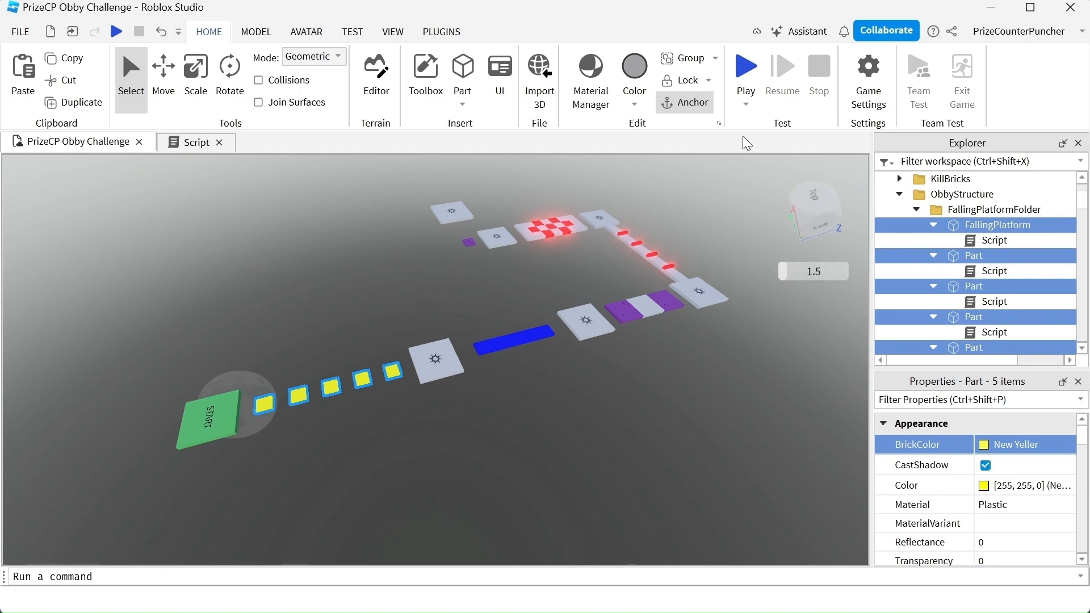
Set the five platforms' BrickColor to New Yeller and start the obby play-test
click(745, 69)
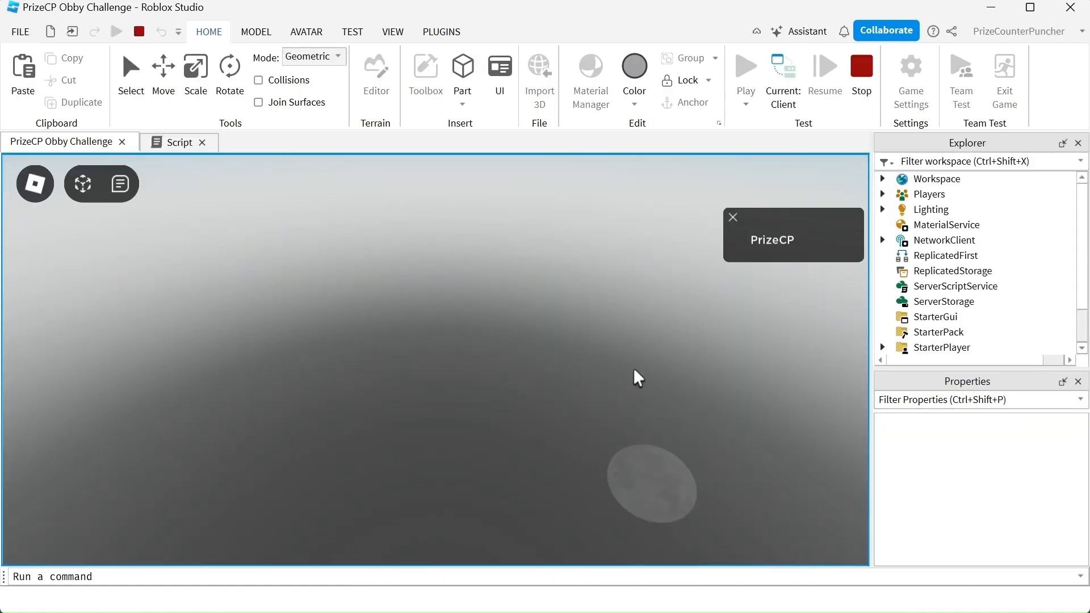